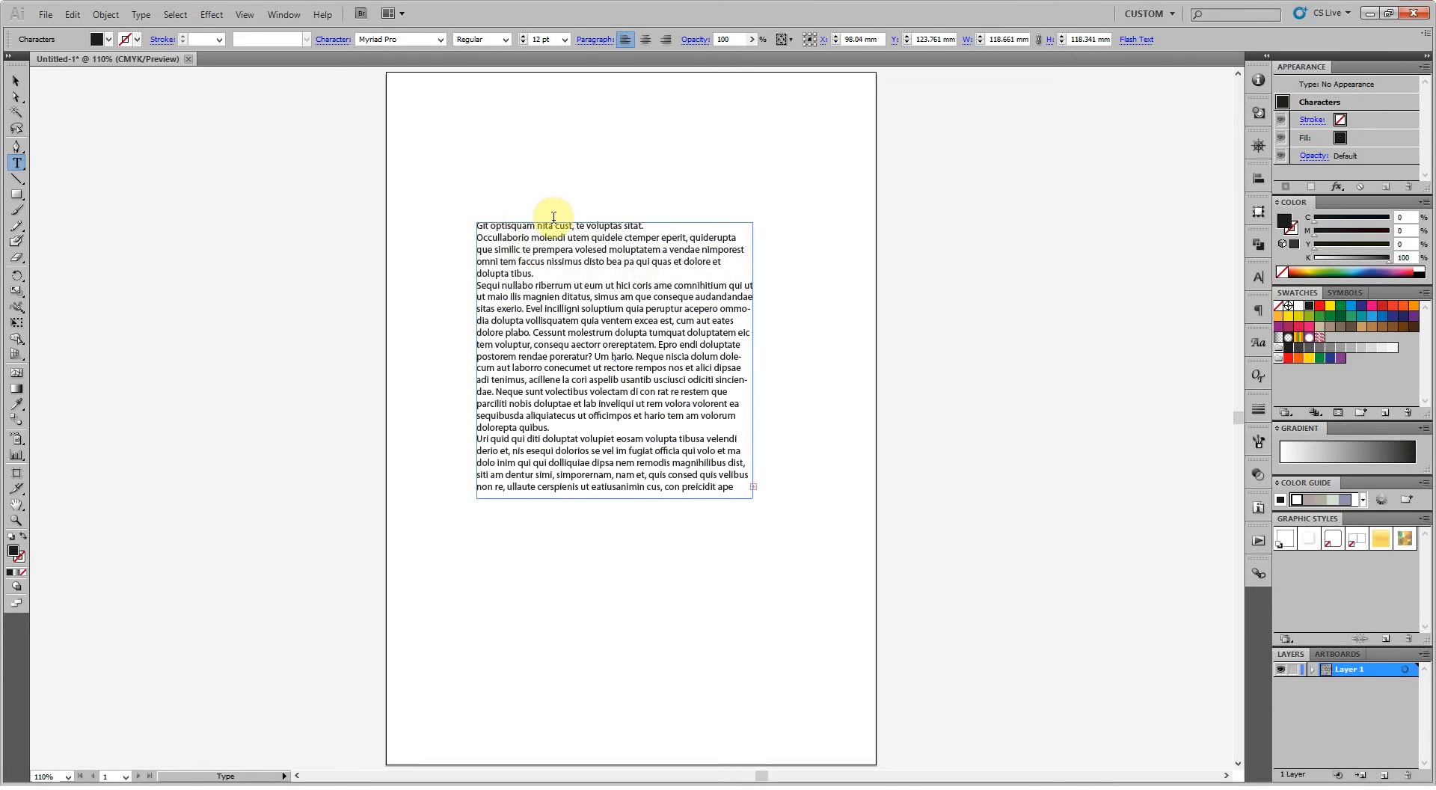
- Open Area Type Options for the text block to set 3 columns
left_click(140, 14)
type("3")
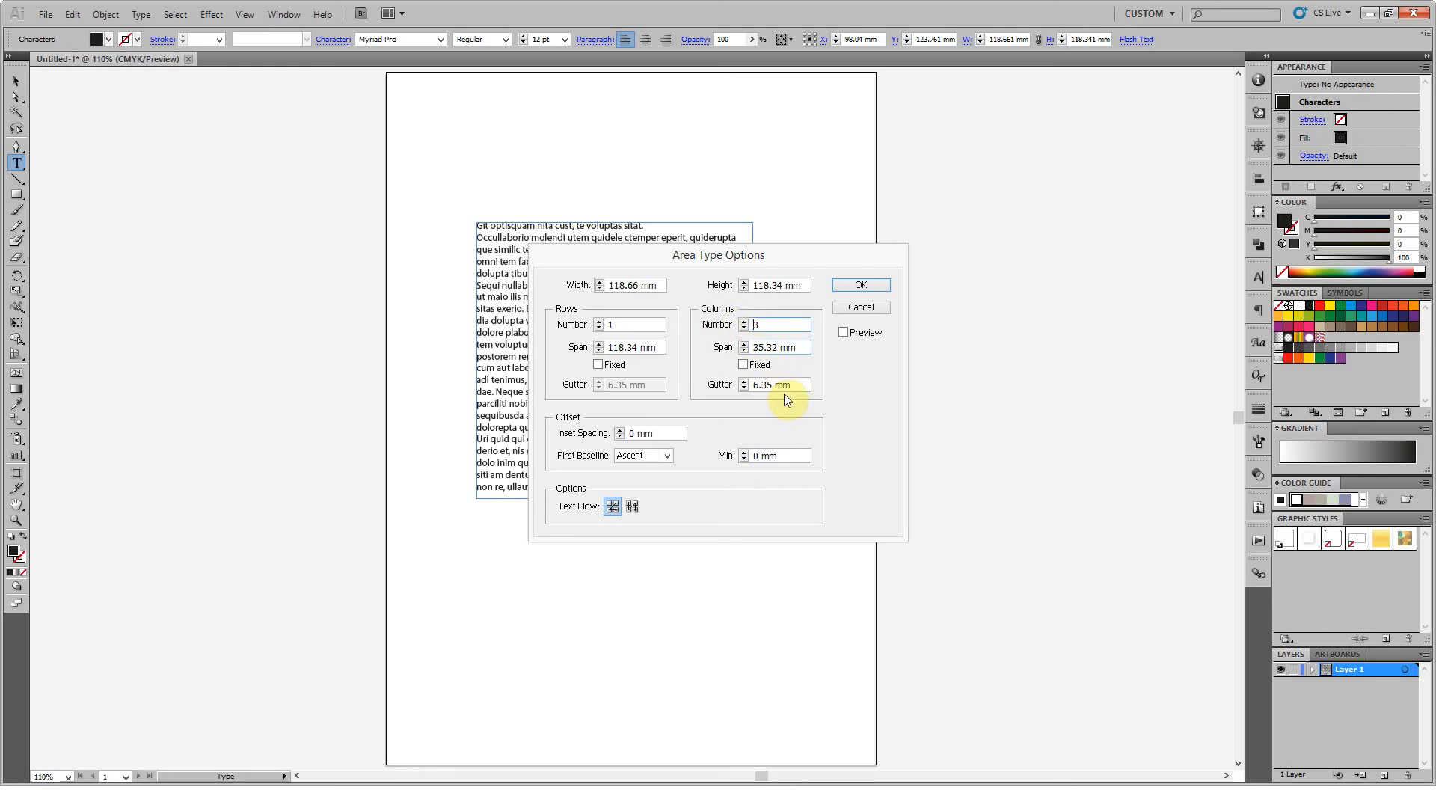
- Apply an 8 mm column gutter and 2 mm inset spacing to the three-column block
left_click(777, 384)
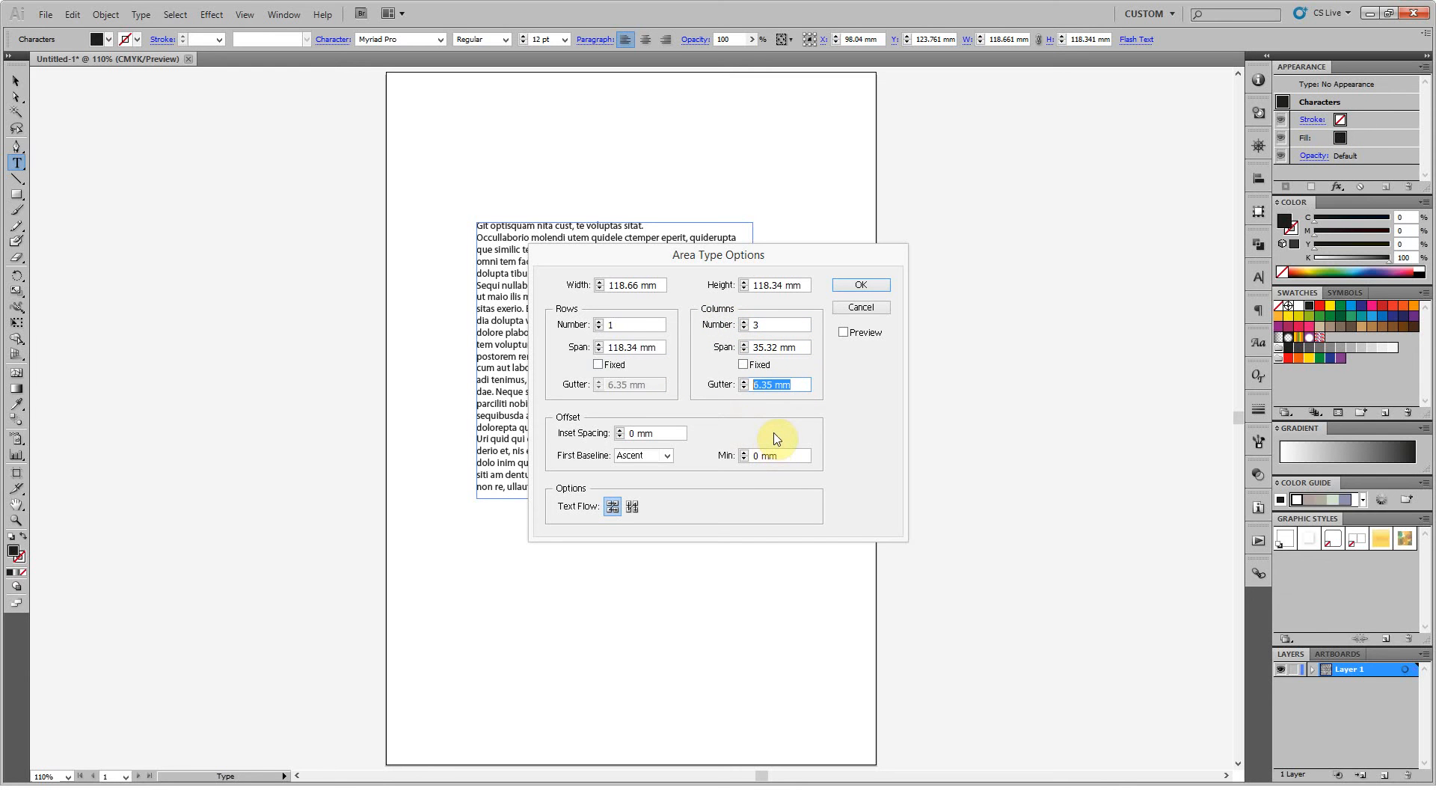
type("8 mm")
left_click(650, 432)
type("2")
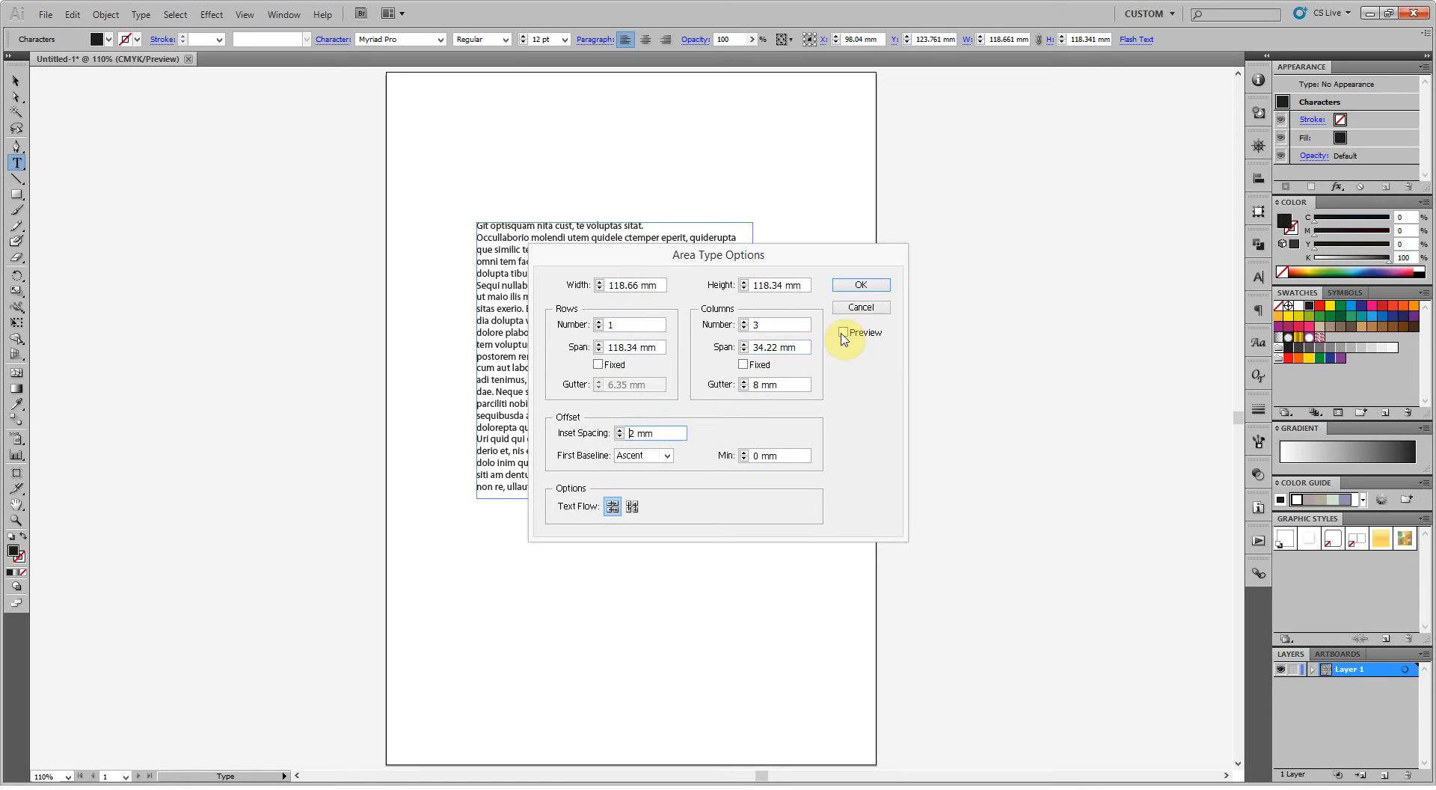
left_click(843, 333)
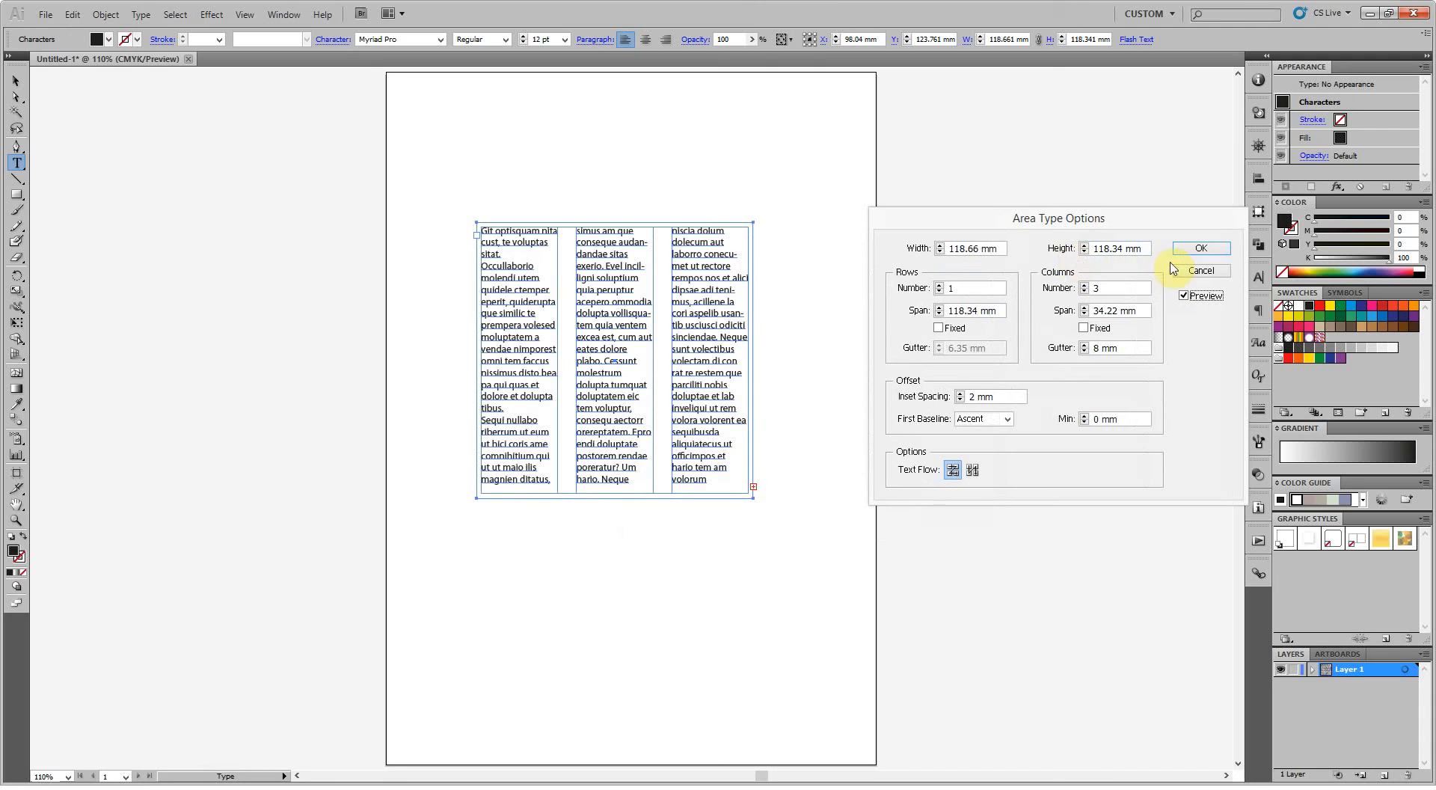
left_click(1200, 248)
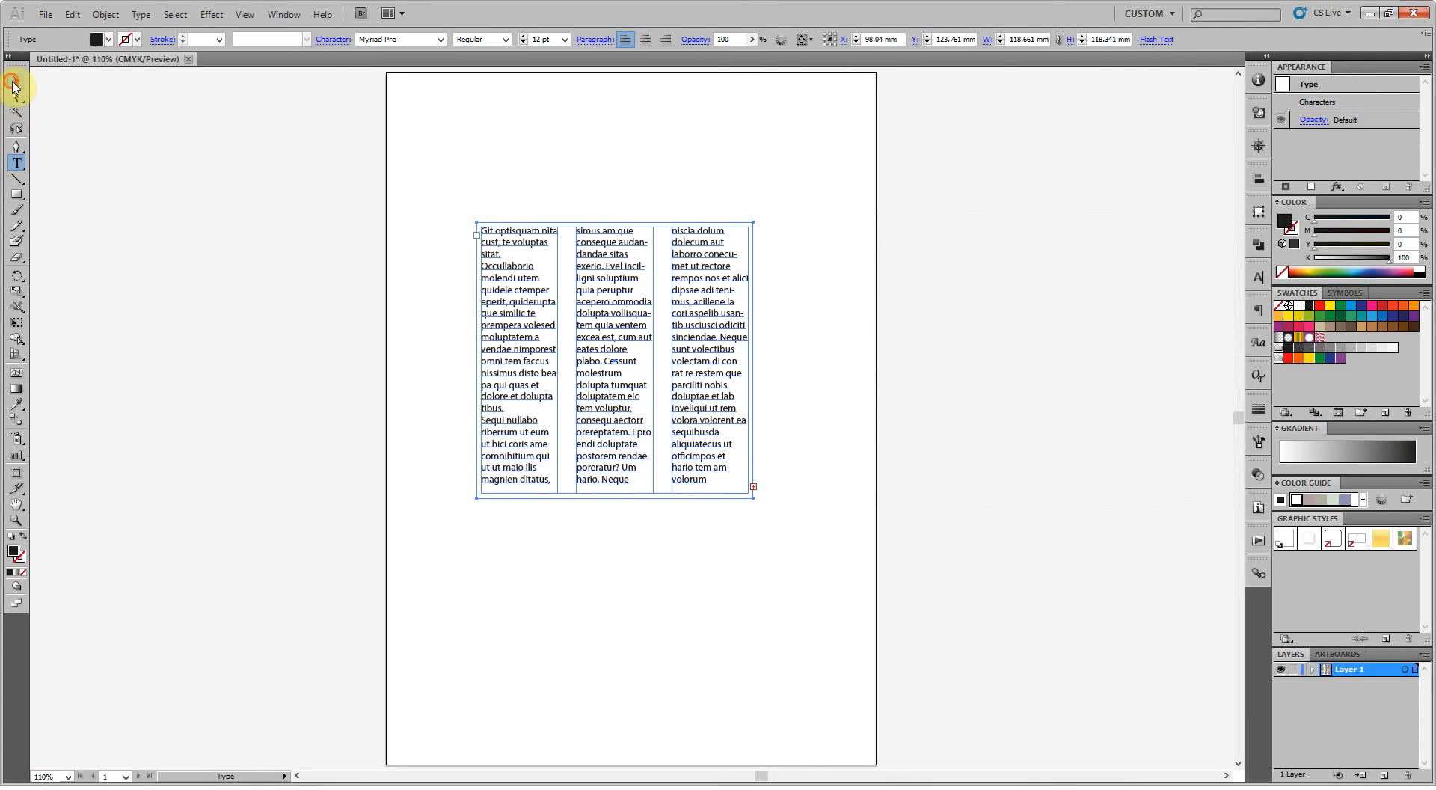
- Enlarge the text block by dragging its bottom-right handle so the columns widen
left_click(15, 82)
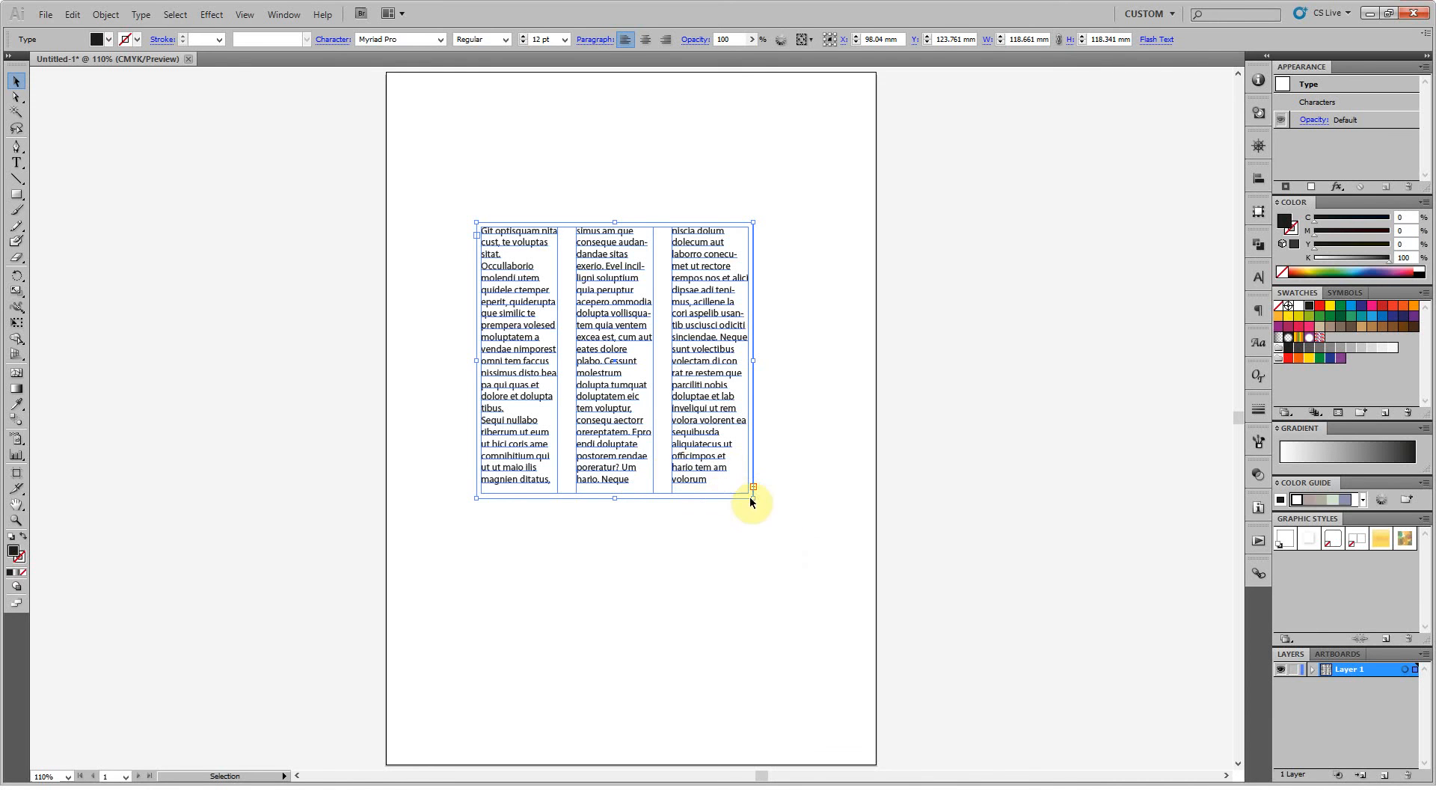
left_click_drag(751, 486, 861, 520)
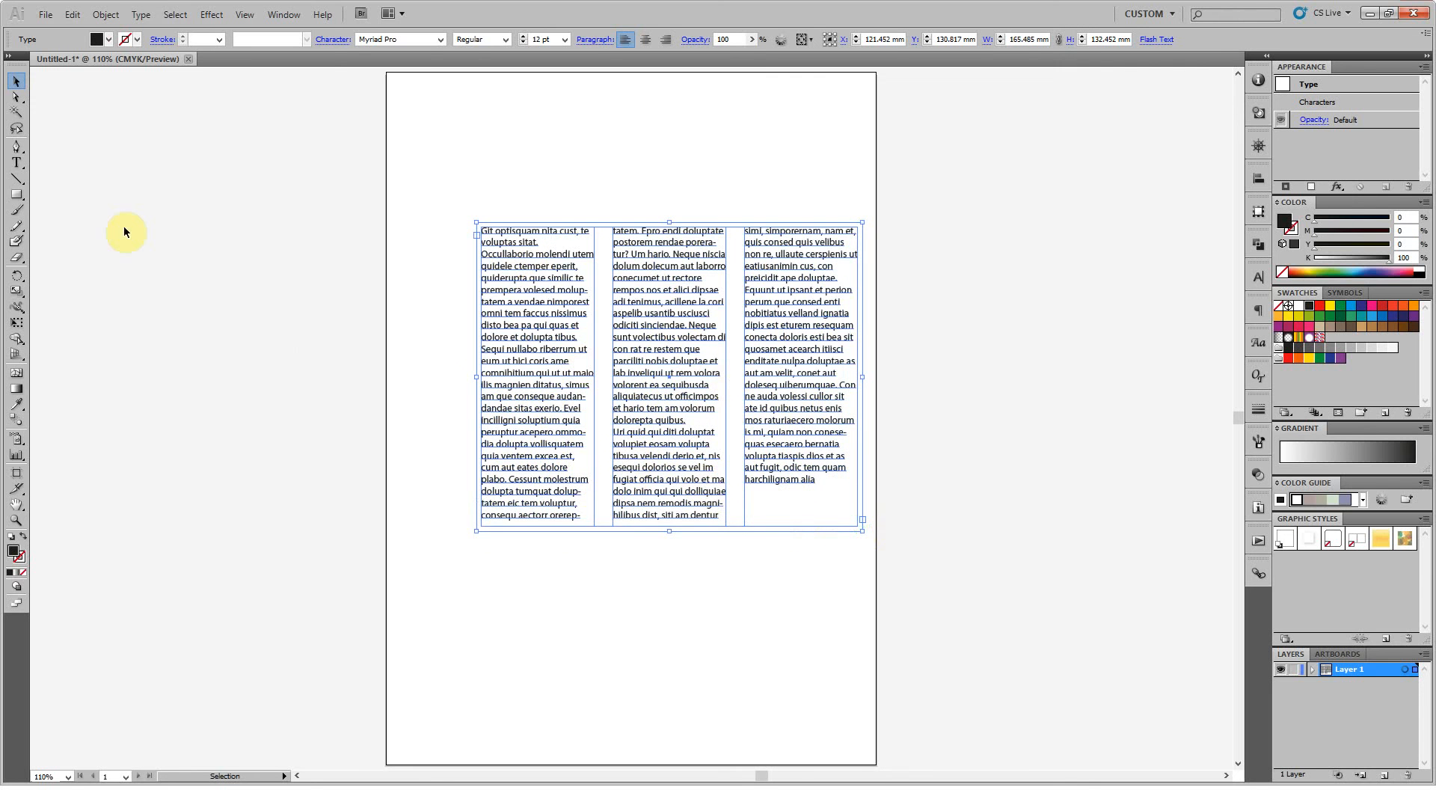
left_click(16, 163)
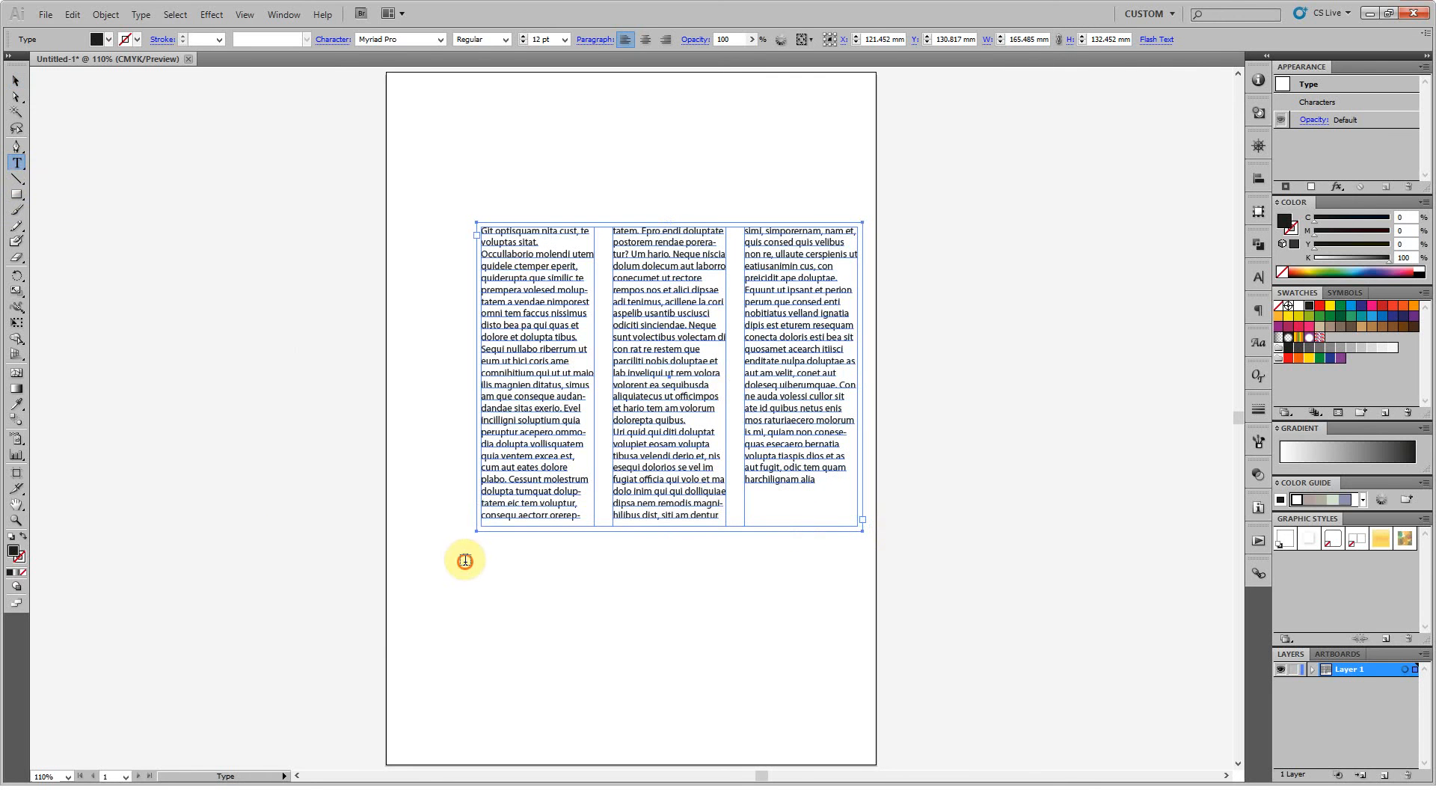
- Draw a small text box below the columns and type 'jyjhgjhgjhg' into it
left_click_drag(465, 559, 656, 719)
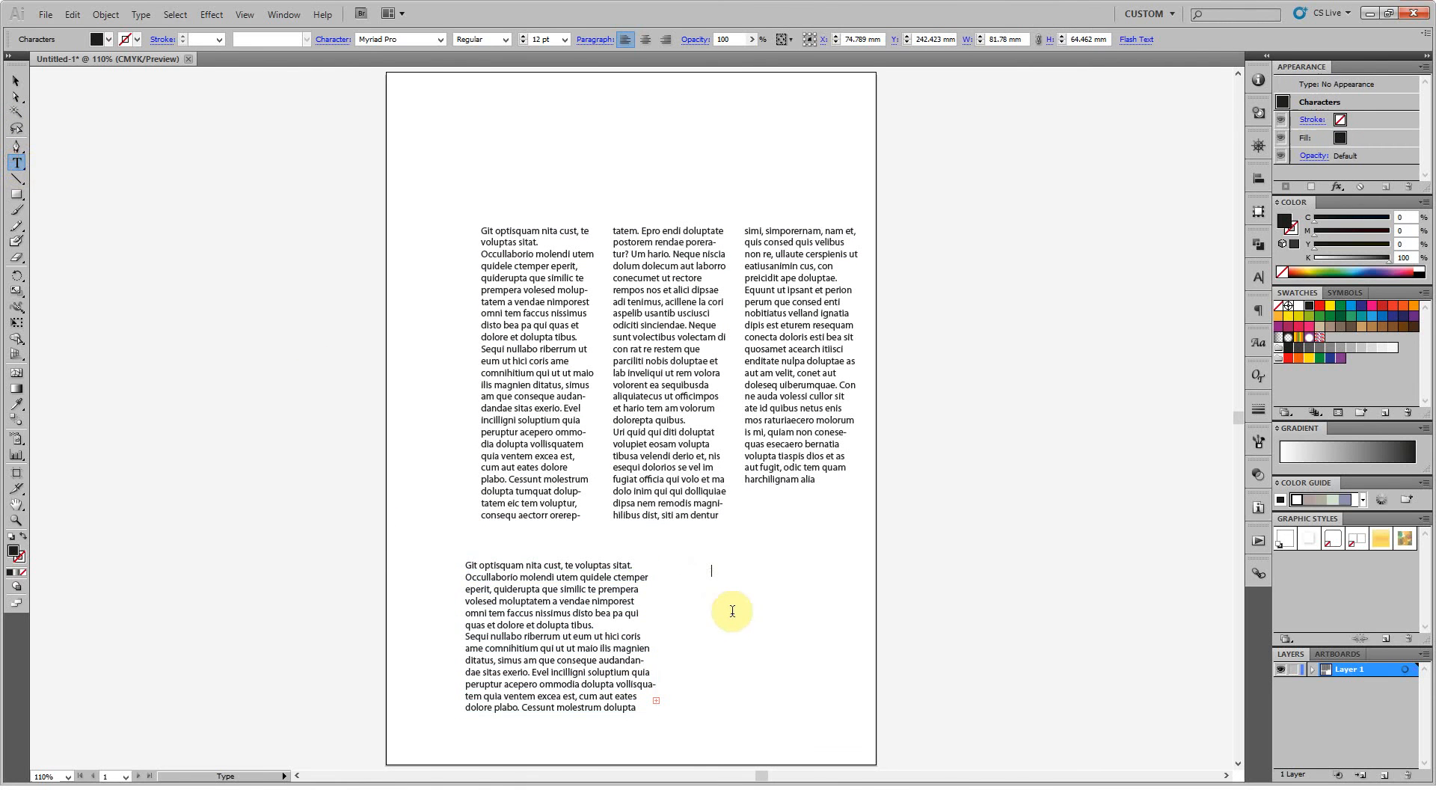
type("jyjhgjhgjhg")
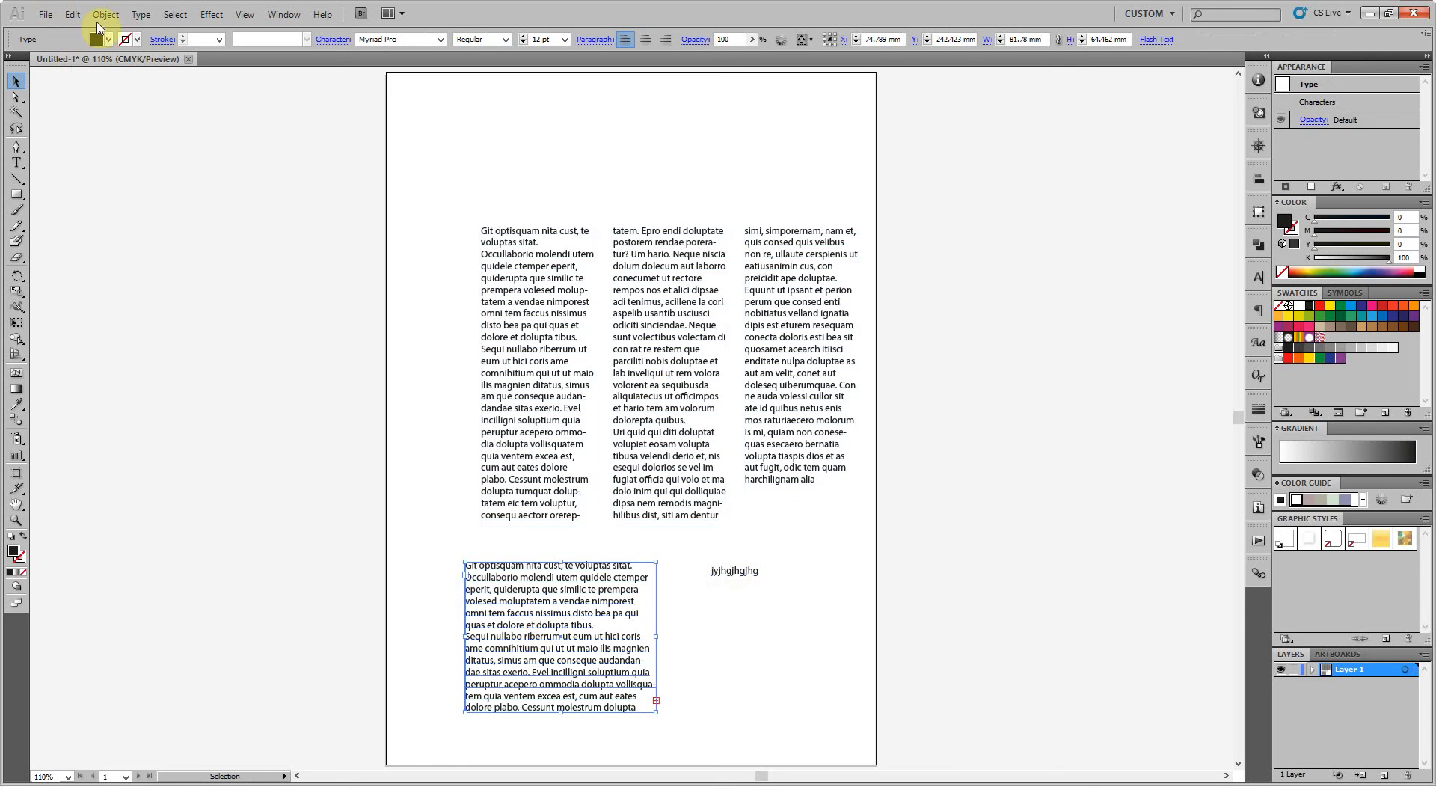
- Set the small text box to 5 columns in Area Type Options
left_click(105, 15)
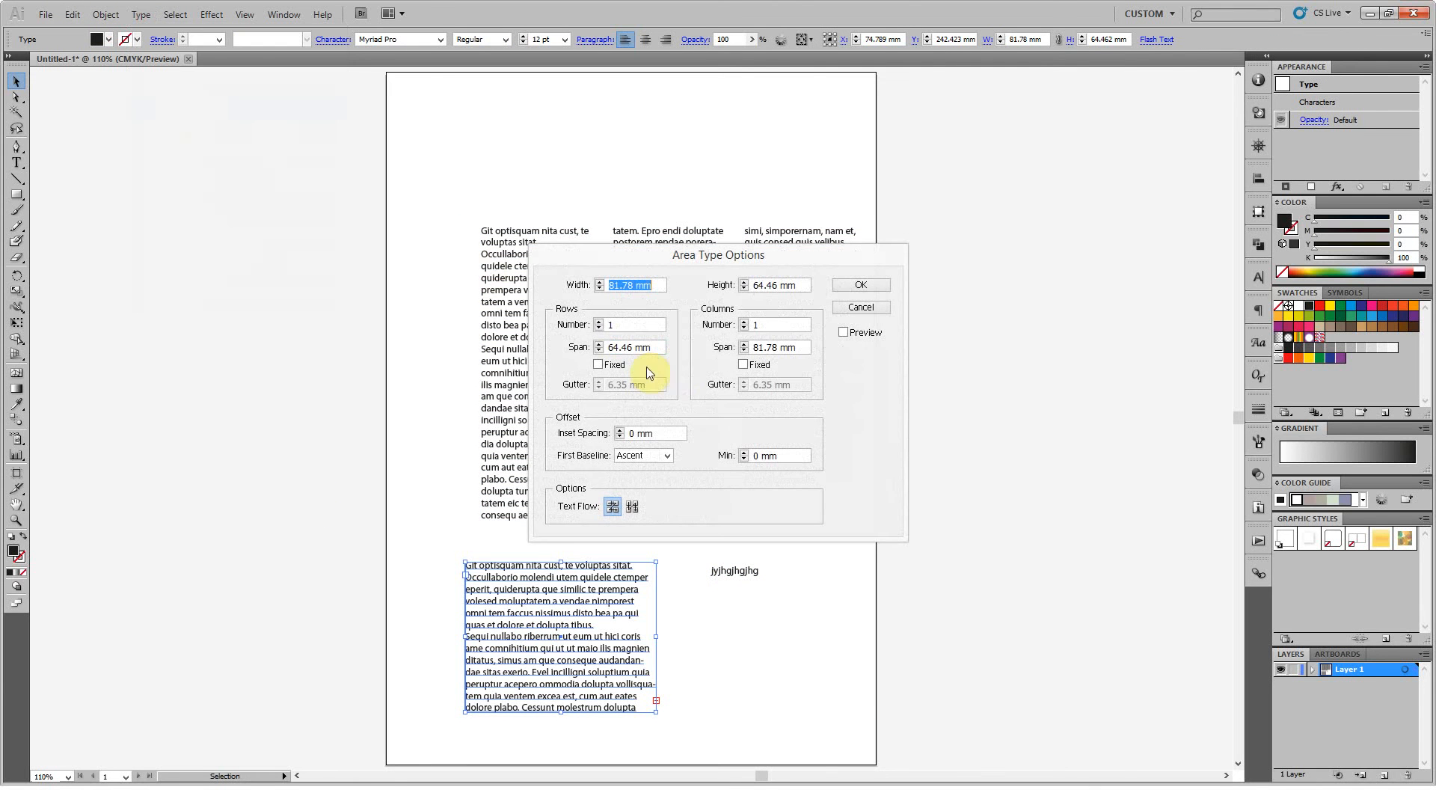
type("5")
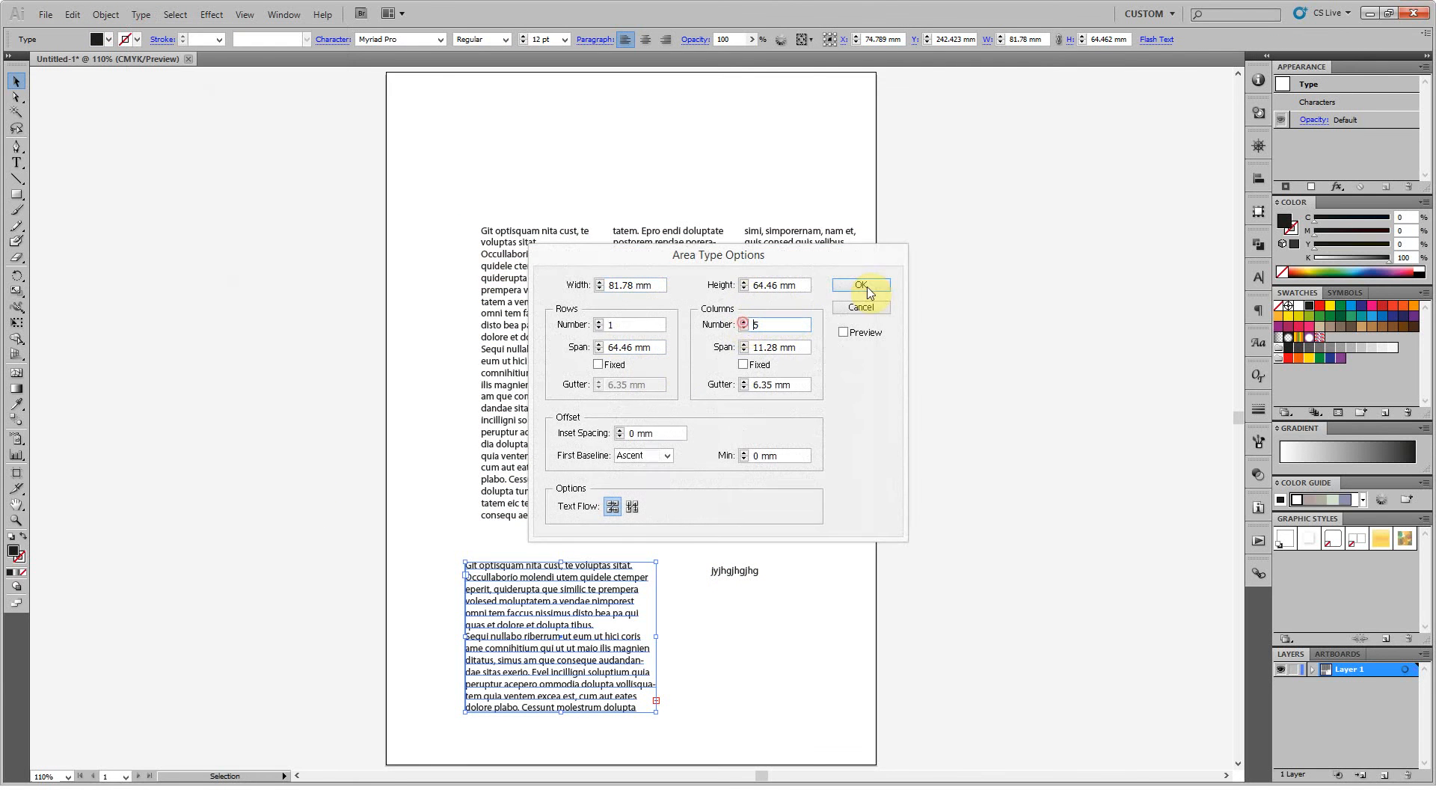
left_click(857, 285)
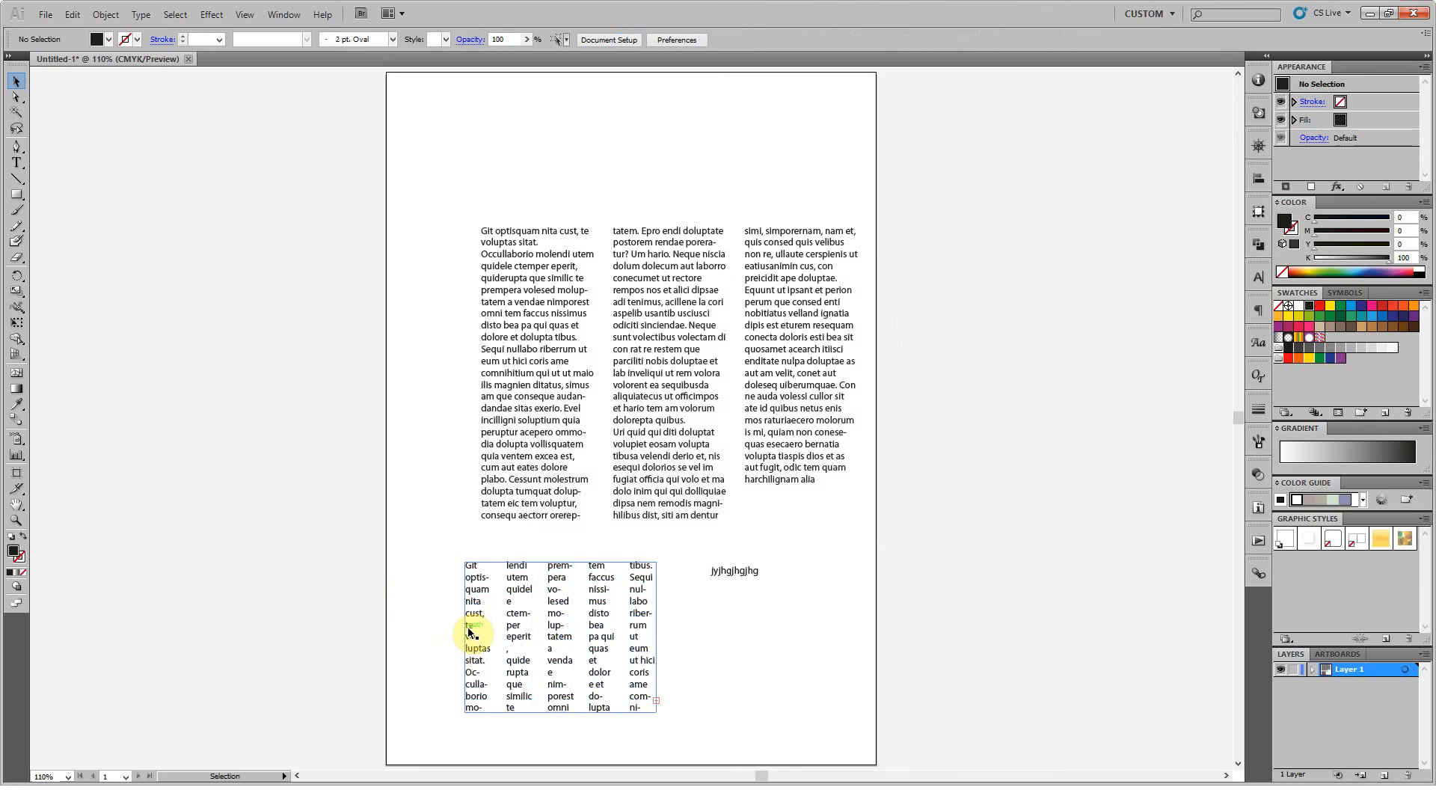